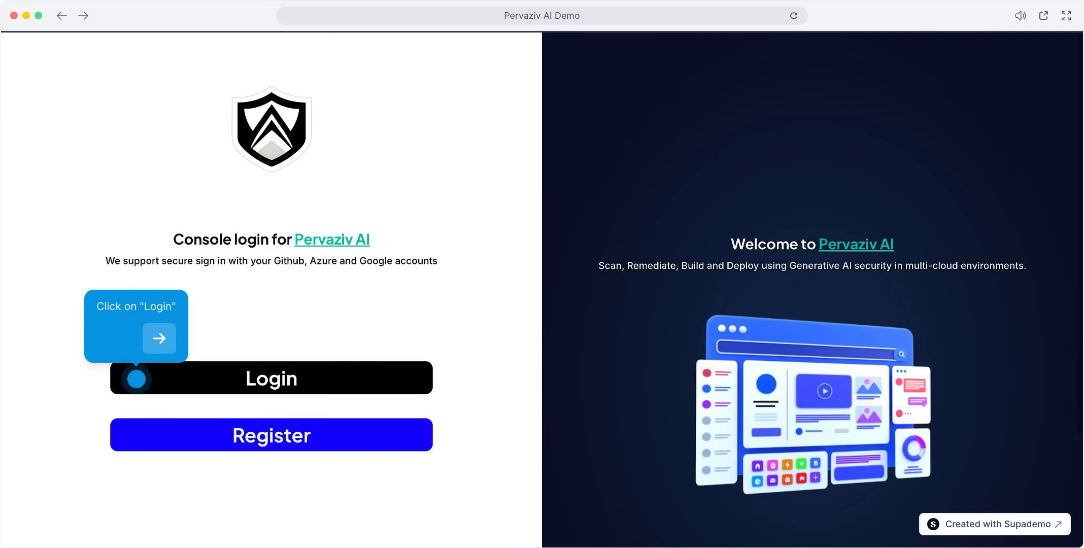
# Sign in to the console and scroll through the dashboard's scan statistics.
pyautogui.click(271, 378)
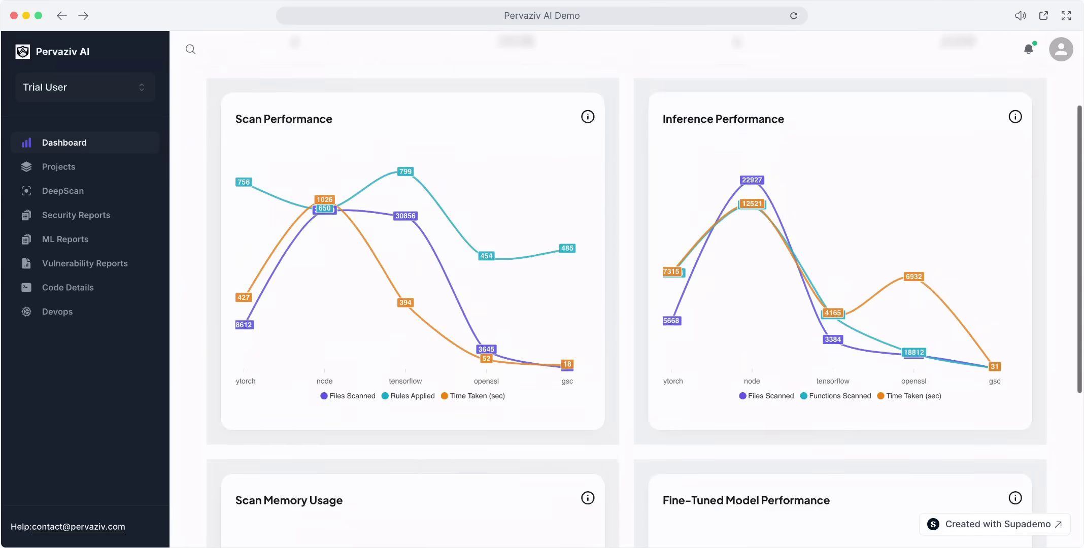
pyautogui.scroll(-3)
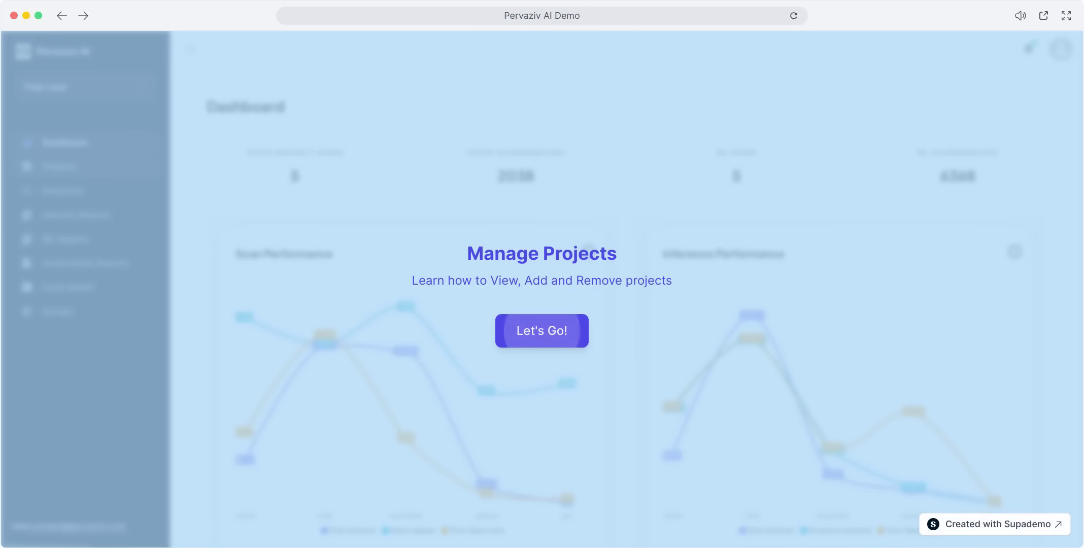
# Start the walkthrough, go to Projects and select the gsc project.
pyautogui.click(541, 331)
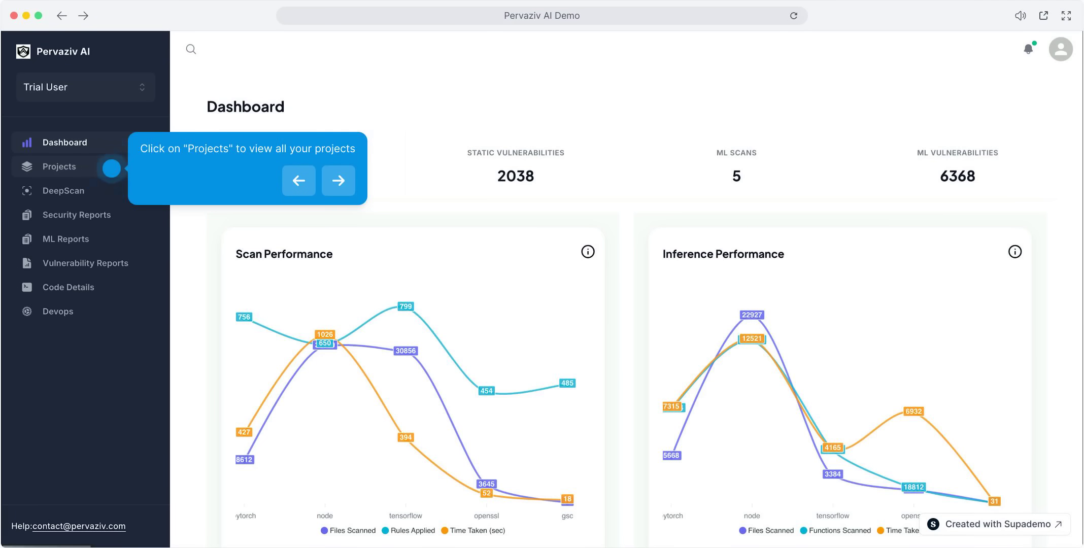
pyautogui.click(59, 167)
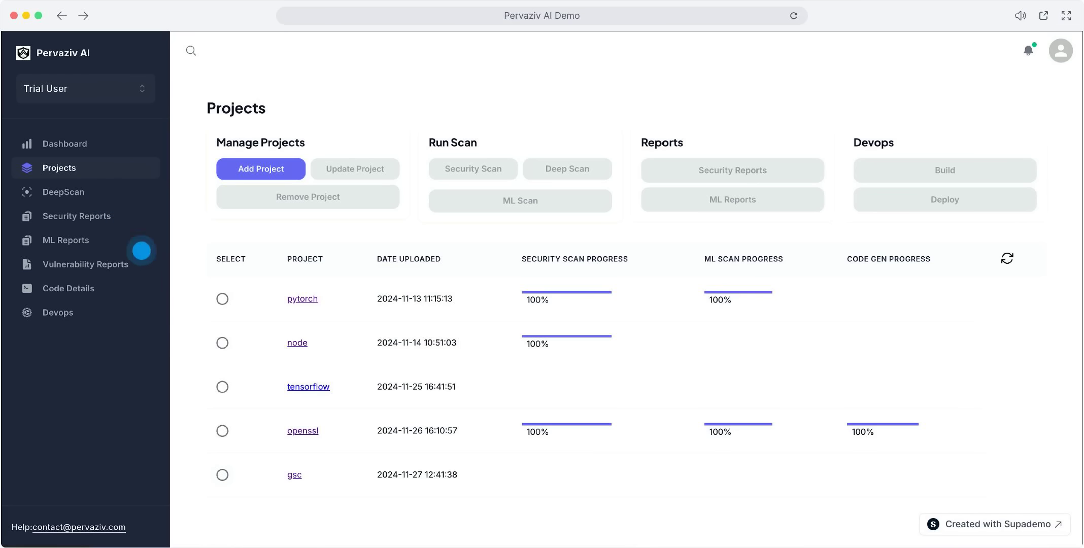
pyautogui.click(222, 475)
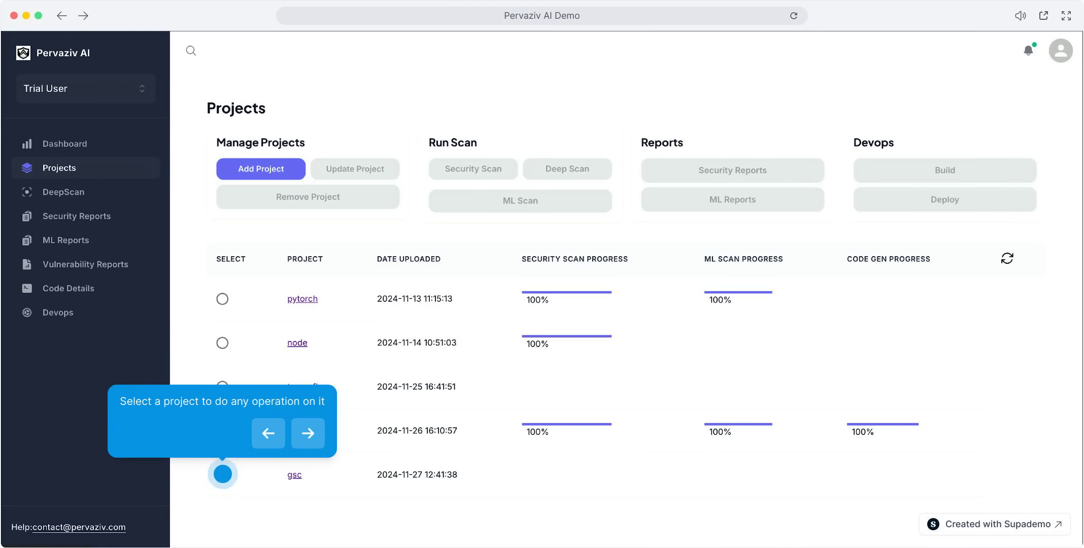
pyautogui.click(222, 474)
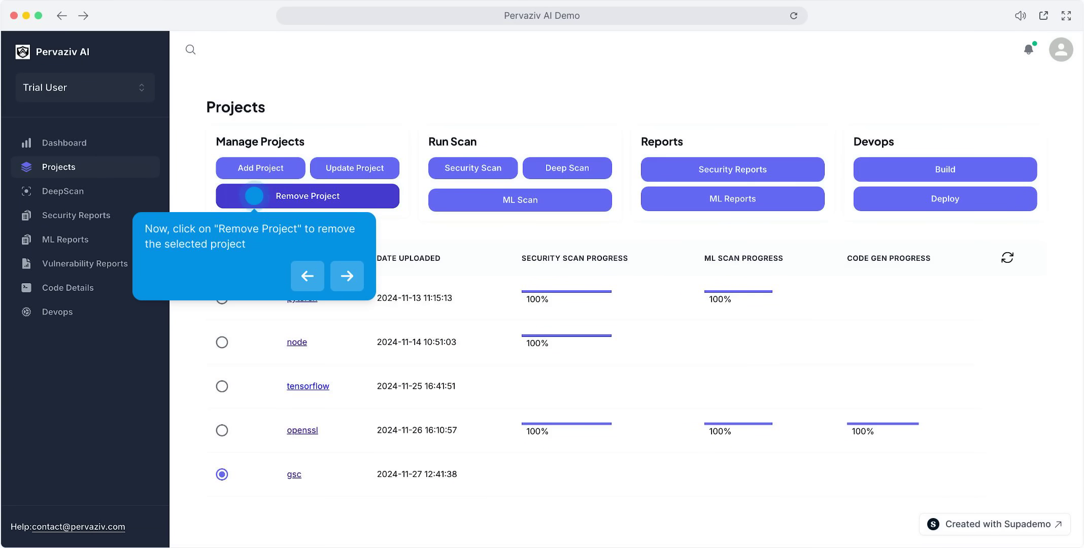
# Remove the selected gsc project and confirm the deletion.
pyautogui.click(308, 196)
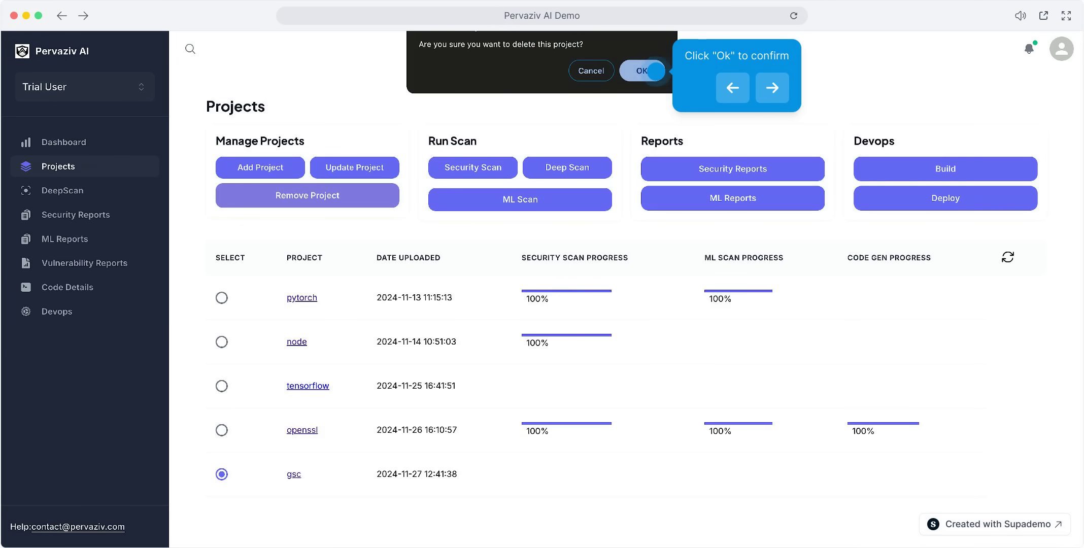
pyautogui.click(643, 70)
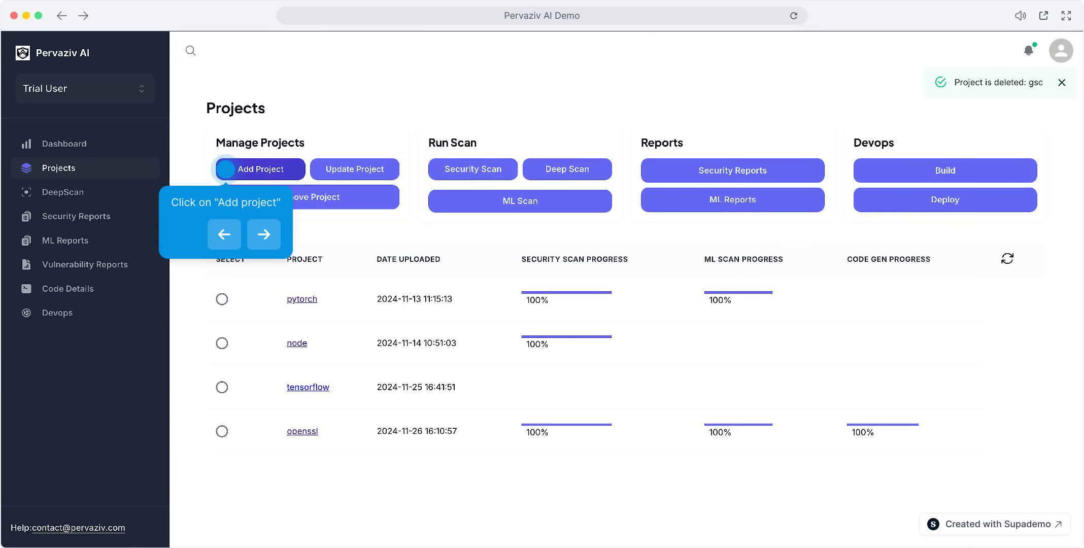
pyautogui.click(260, 169)
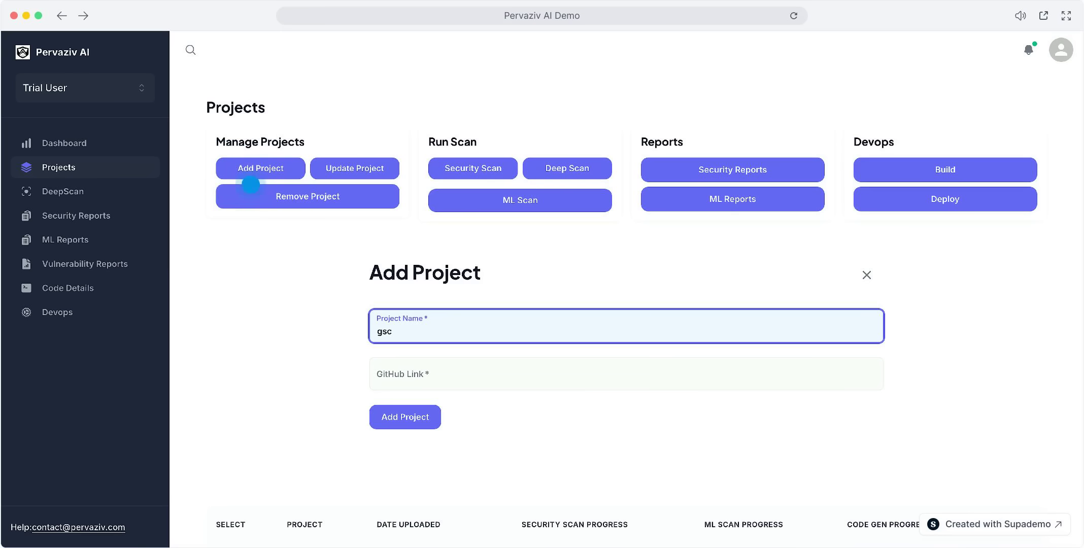
pyautogui.write('https://github.com/gramineproject/gsc.git')
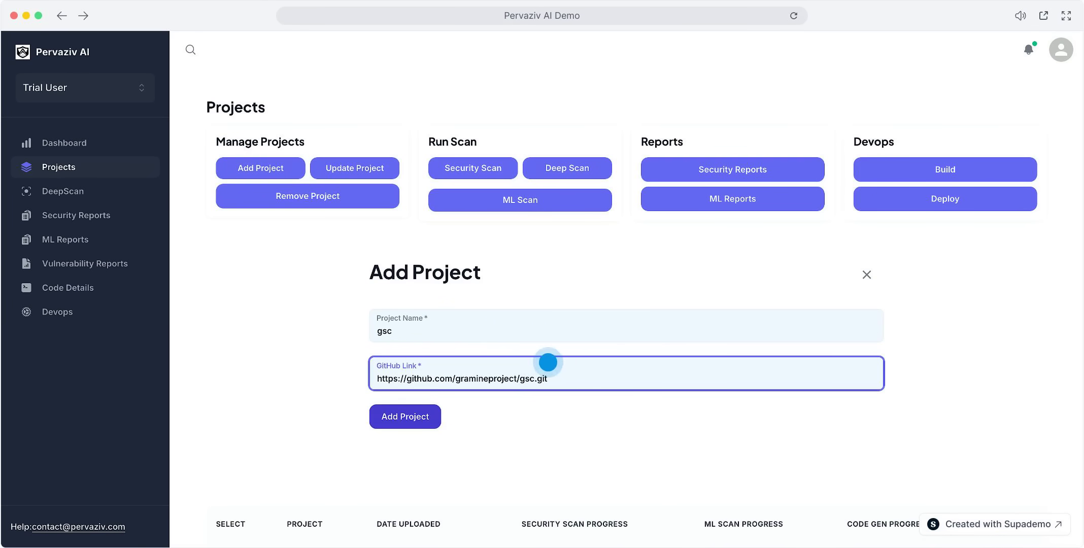
pyautogui.click(574, 377)
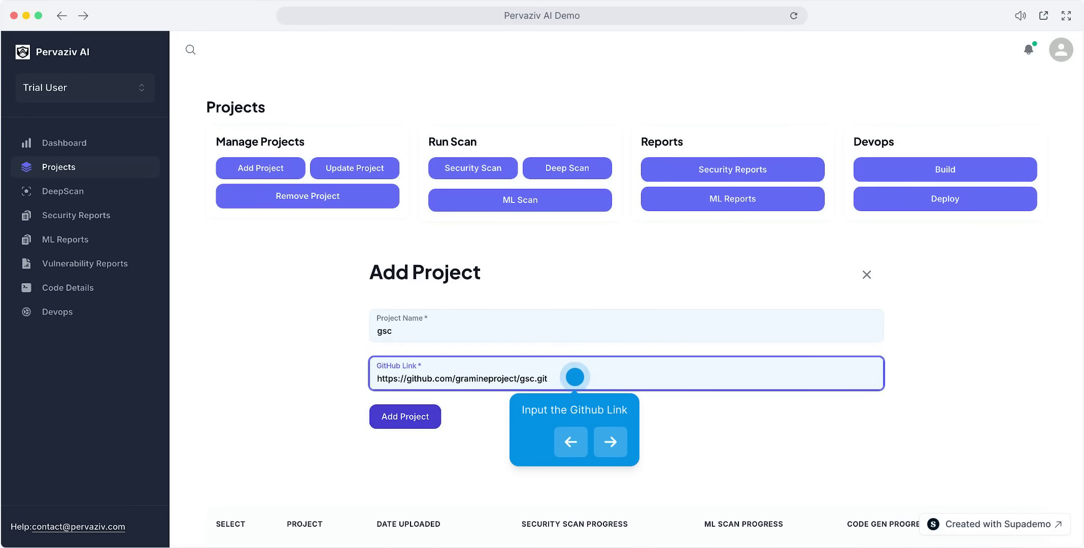
pyautogui.click(611, 441)
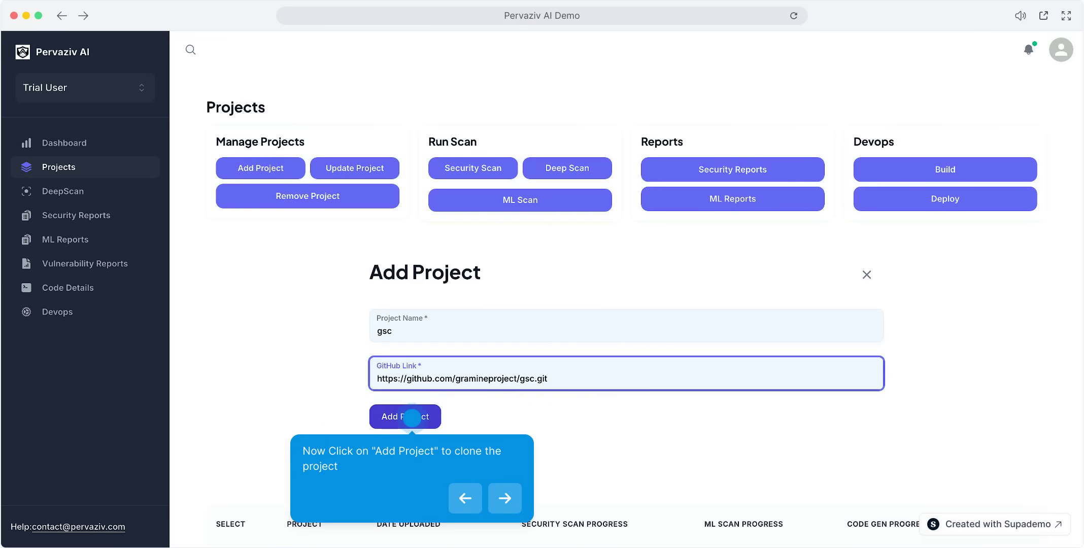
pyautogui.click(404, 416)
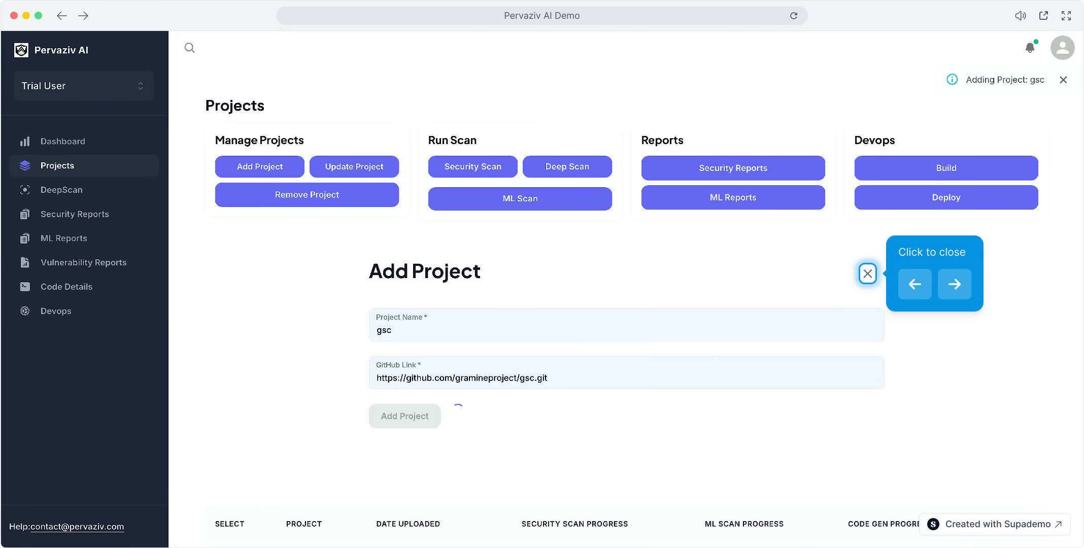
# Close the add-project form and refresh the project list.
pyautogui.click(868, 273)
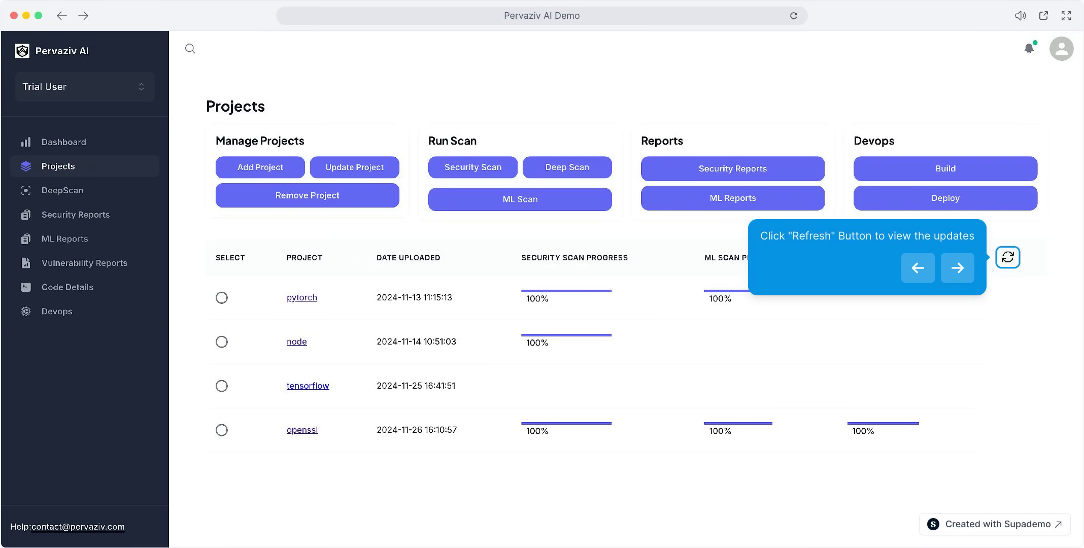
pyautogui.click(1007, 258)
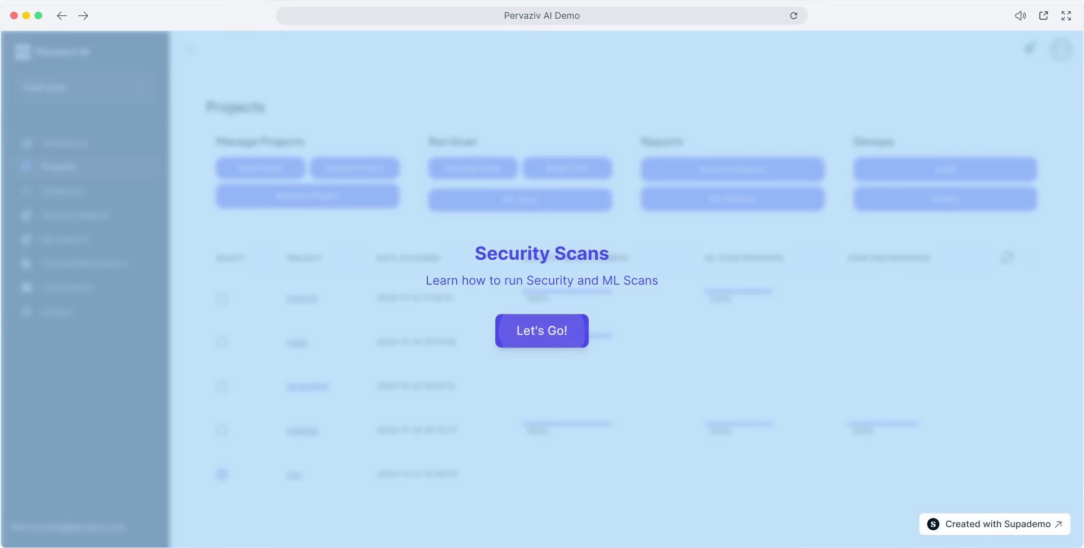
# Start the Security Scans walkthrough for the gsc project.
pyautogui.click(541, 331)
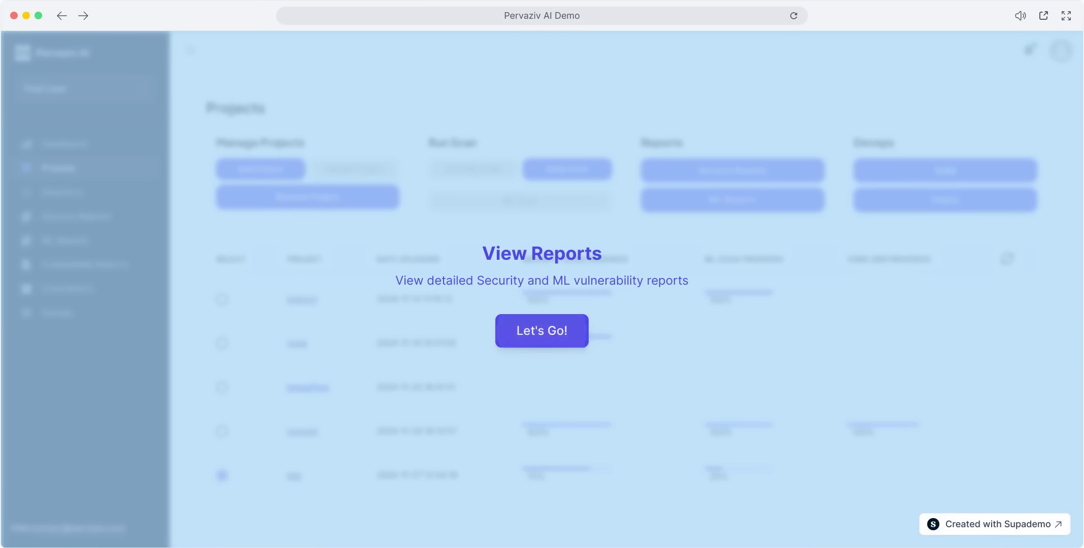
# Start the reports walkthrough, select openssl and open its security report.
pyautogui.click(542, 331)
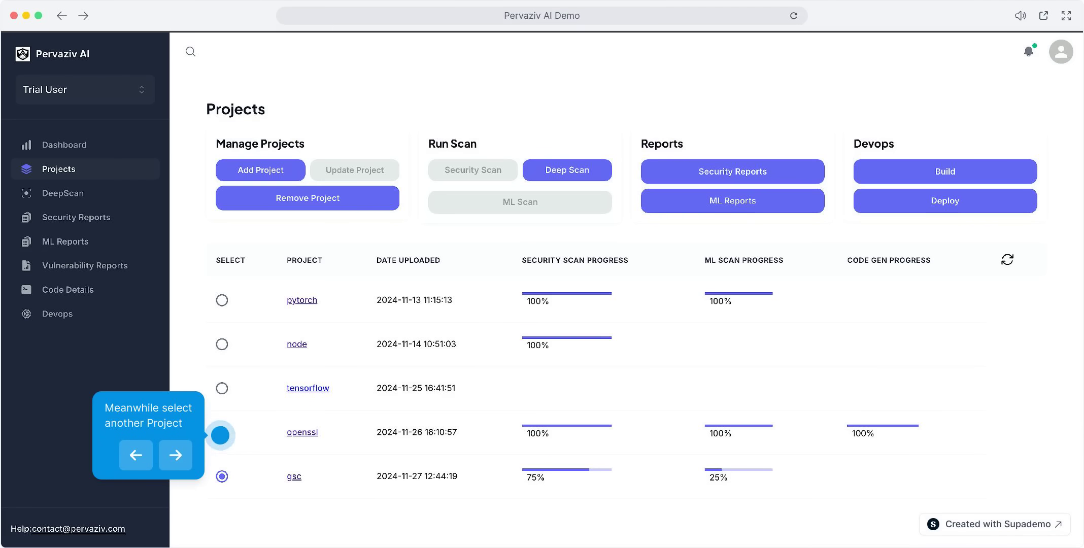
pyautogui.click(221, 435)
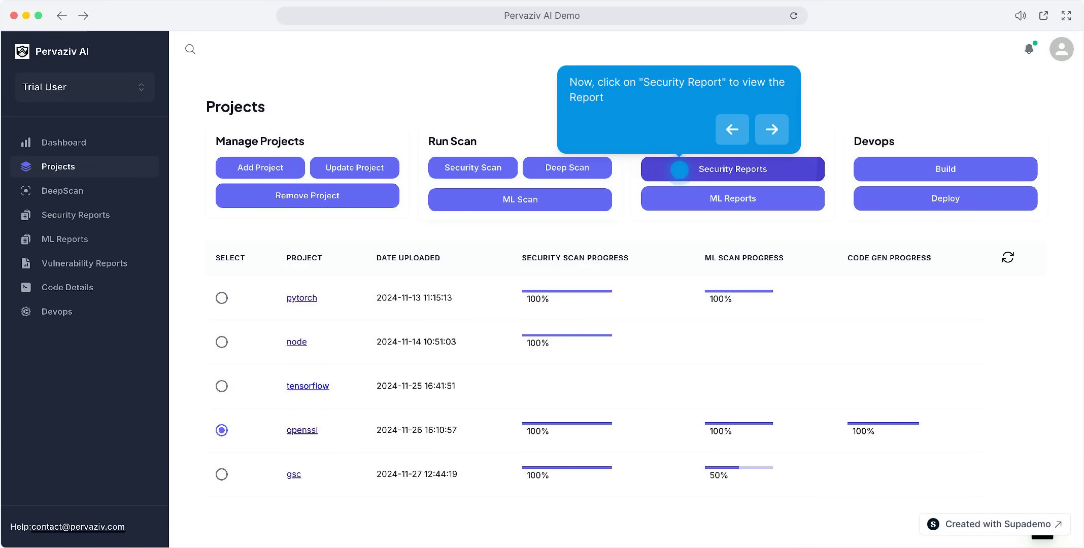
pyautogui.click(733, 169)
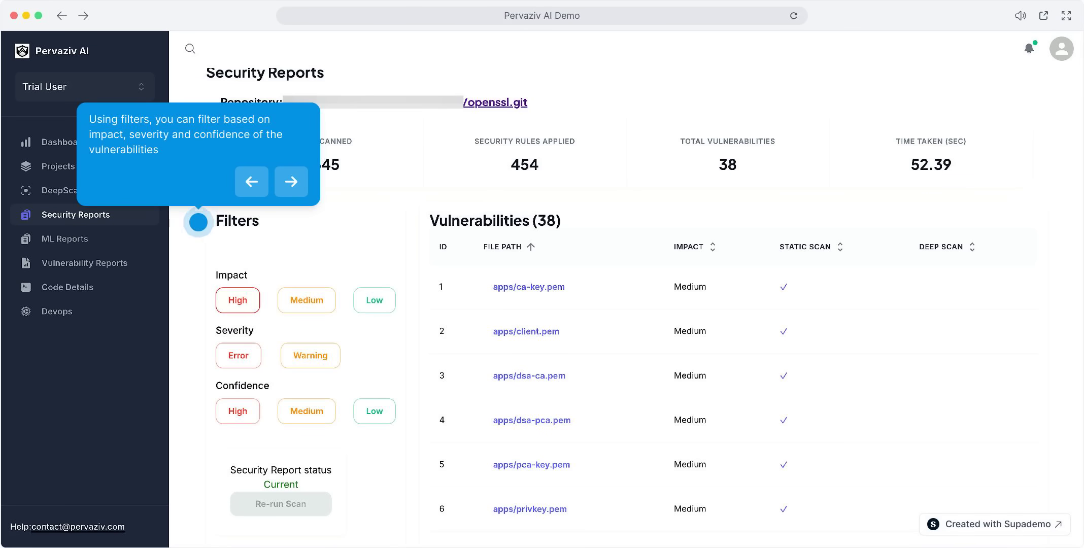
# Filter the openssl report by high then medium impact and open a vulnerability's details.
pyautogui.click(238, 300)
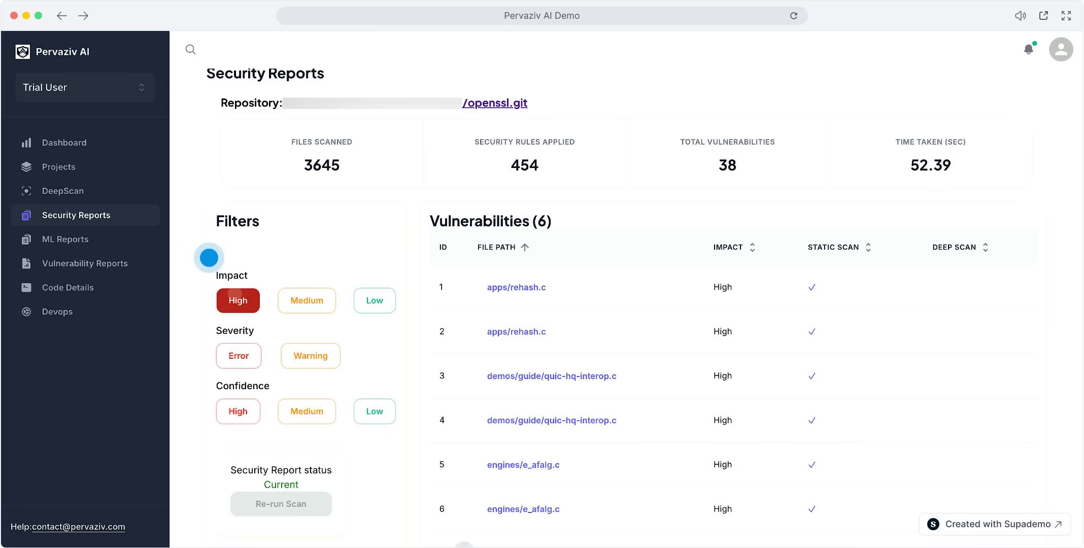
pyautogui.click(238, 300)
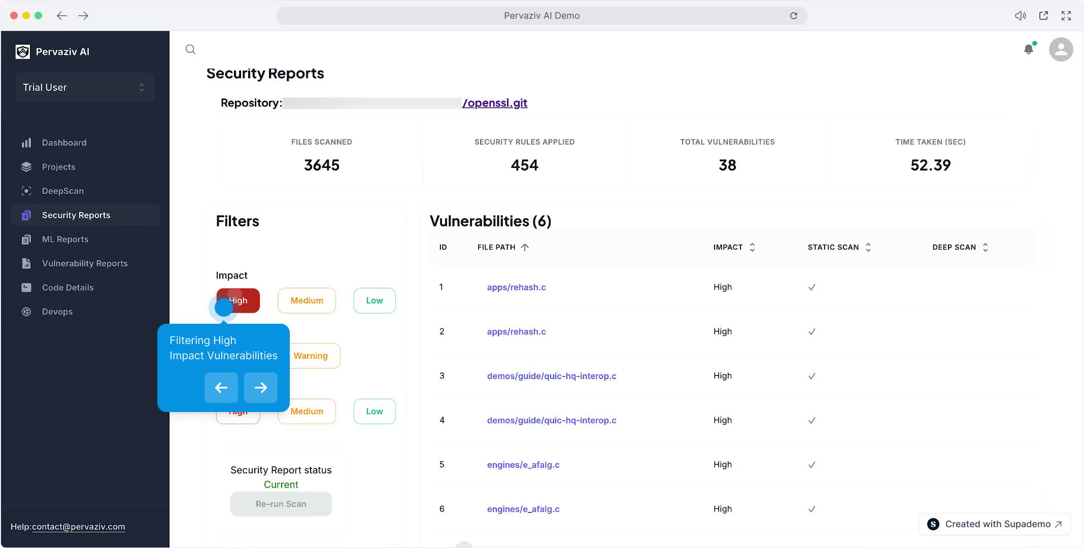
pyautogui.click(307, 300)
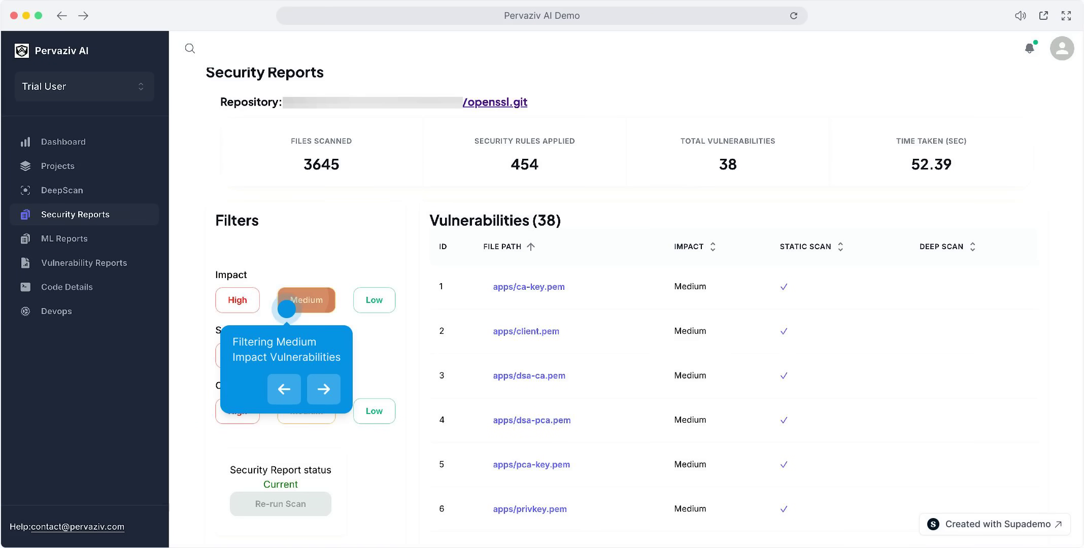
pyautogui.click(528, 287)
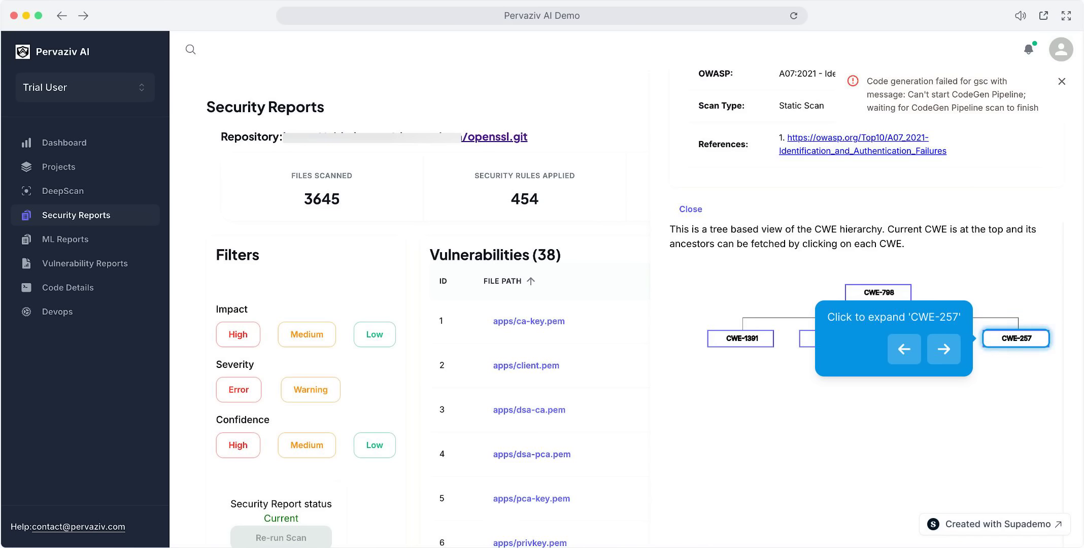
# Expand CWE-257 and CWE-522 in the hierarchy, then close the details popup and tree window.
pyautogui.click(1015, 339)
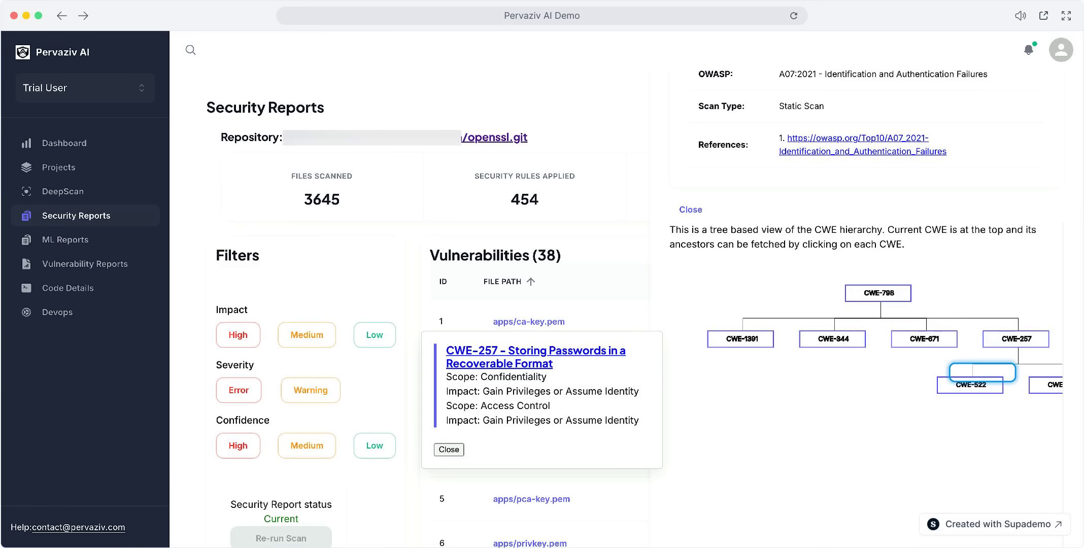
pyautogui.moveTo(969, 384)
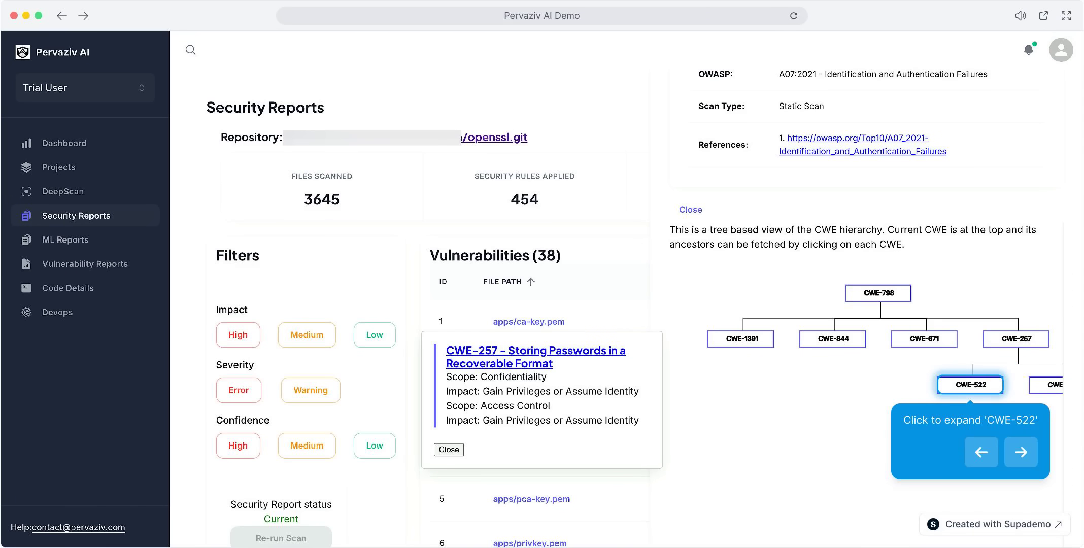
pyautogui.click(969, 385)
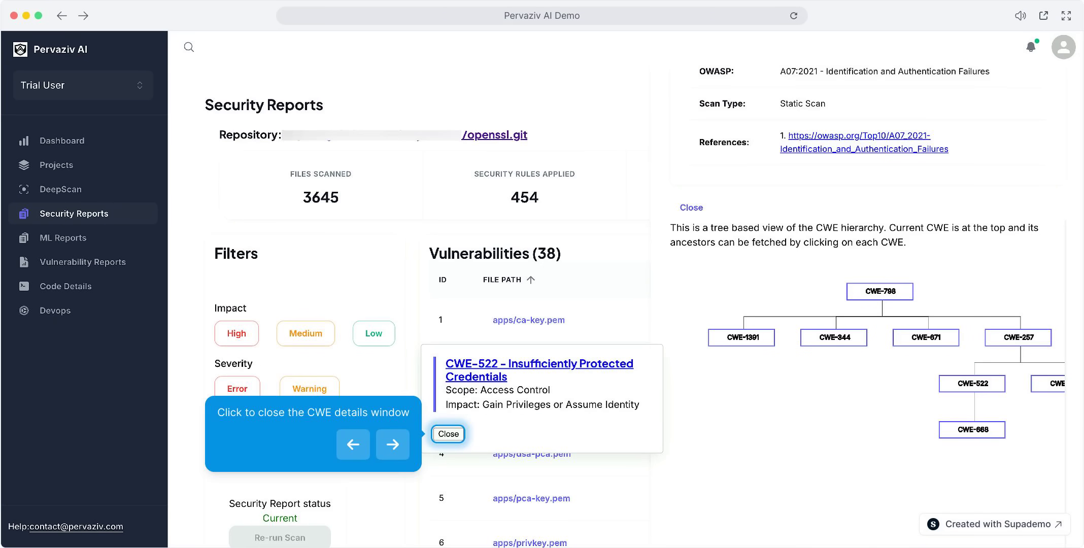
pyautogui.click(447, 433)
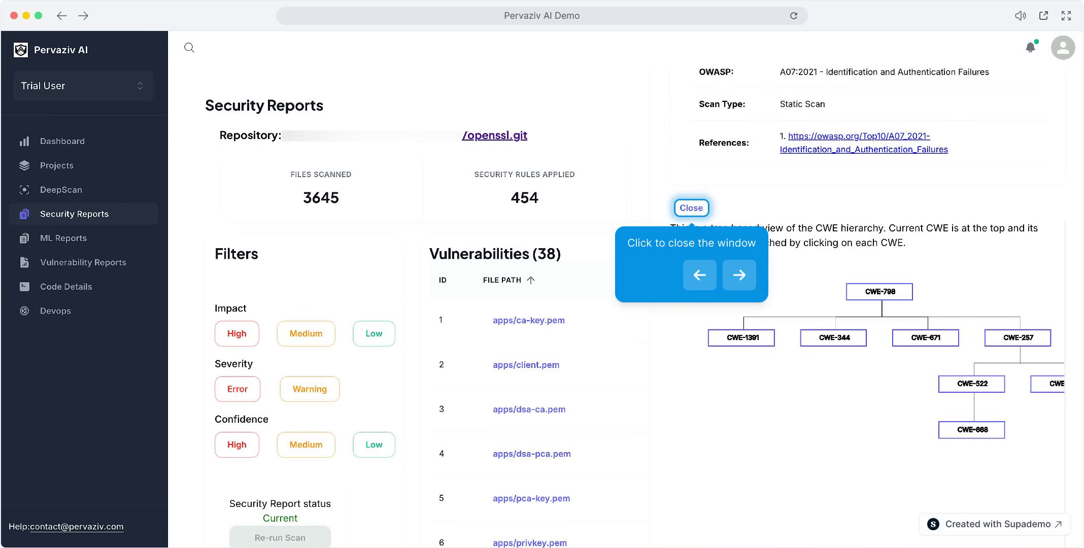
pyautogui.click(691, 207)
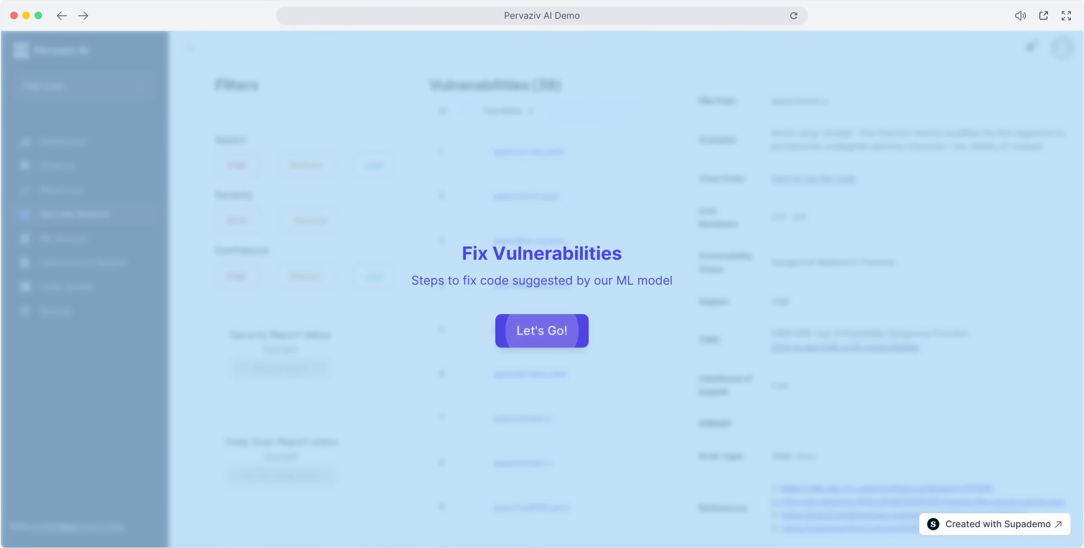
# Start the fix walkthrough and view apps/rehash.c's vulnerable code with the suggested fix.
pyautogui.click(542, 331)
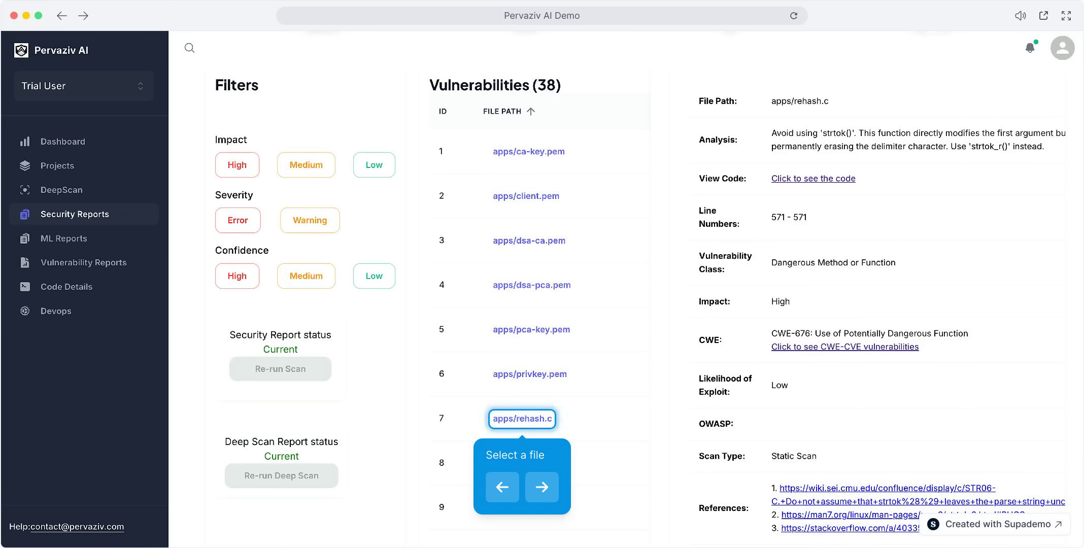
pyautogui.click(541, 487)
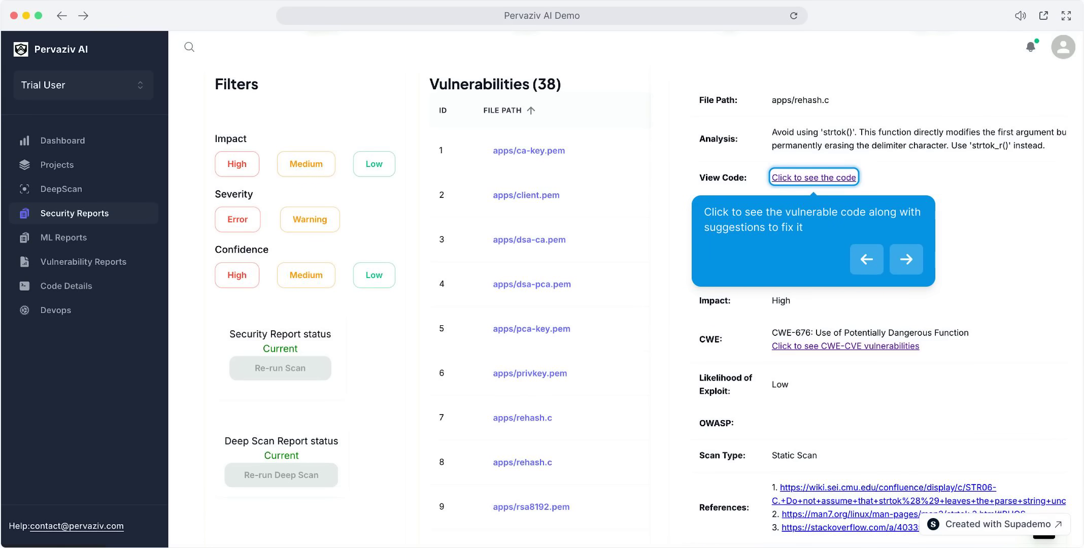
pyautogui.click(813, 178)
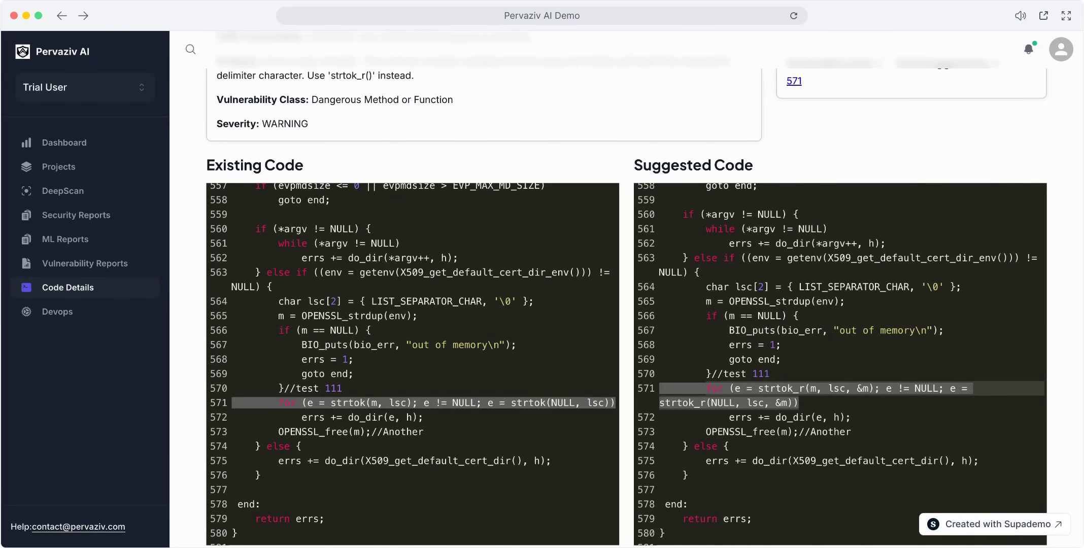
# Copy the suggested strtok_r line 571 and apply it over the existing line 571.
pyautogui.click(813, 395)
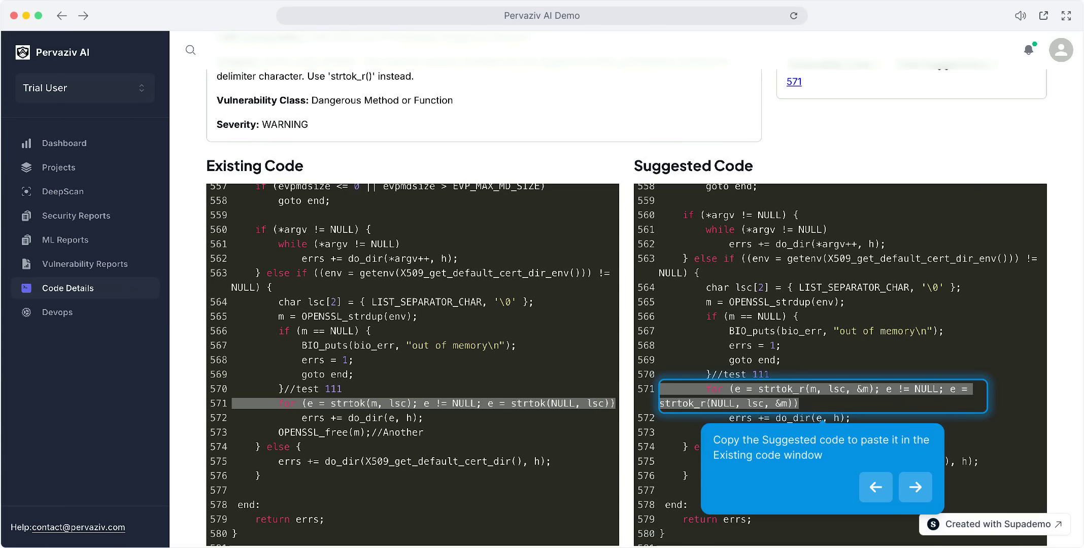
pyautogui.click(915, 487)
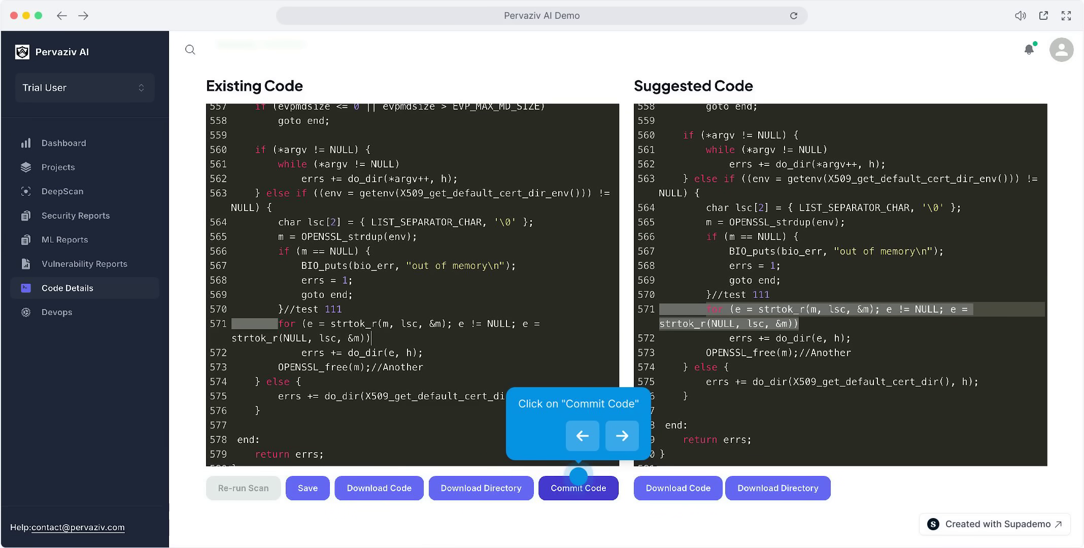
# Commit the fix to branch my_branch with message 'commit strtok_r' and raise a pull request.
pyautogui.click(579, 488)
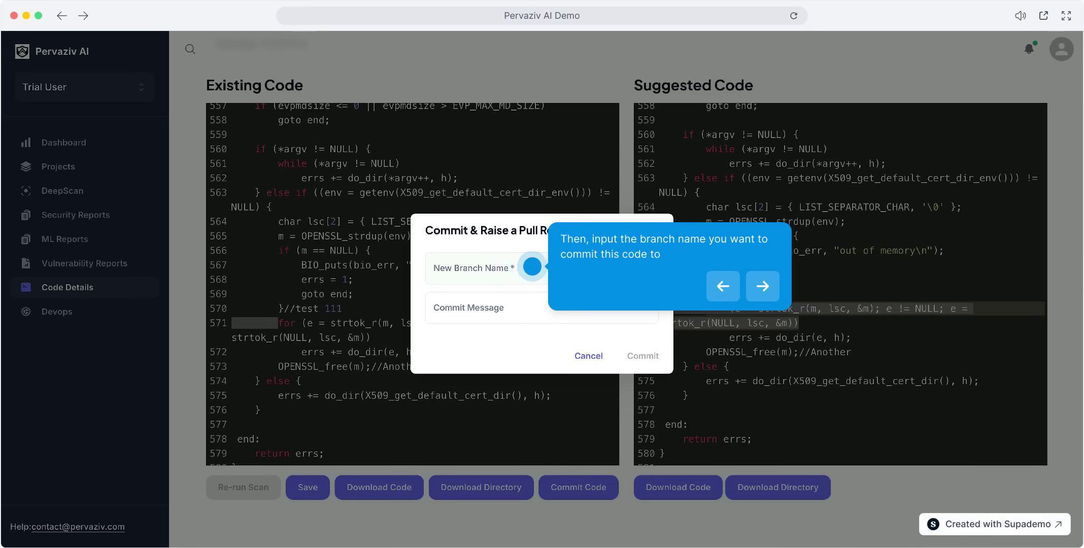
pyautogui.write('my_branch')
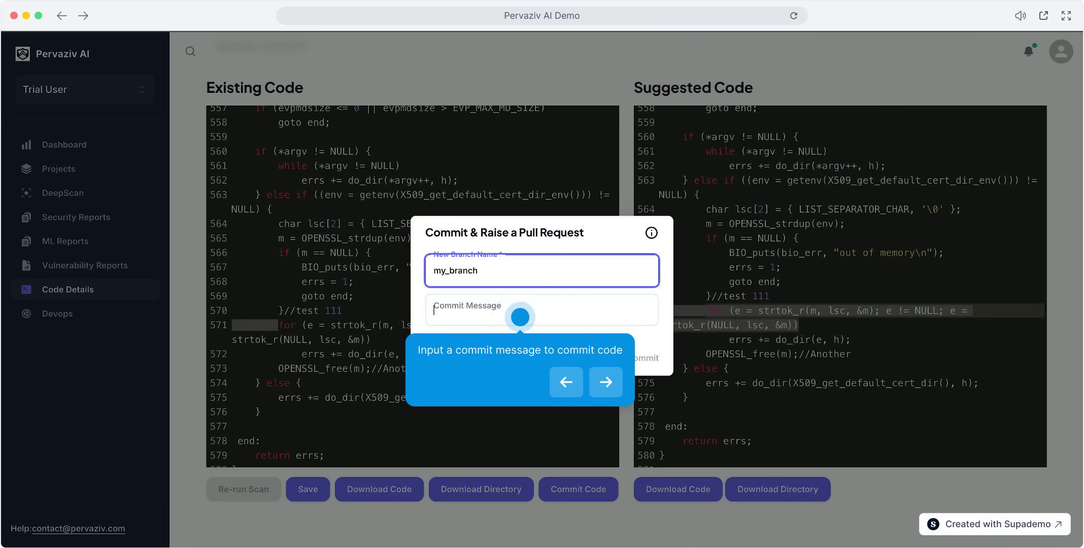
pyautogui.write('commit strtok_r')
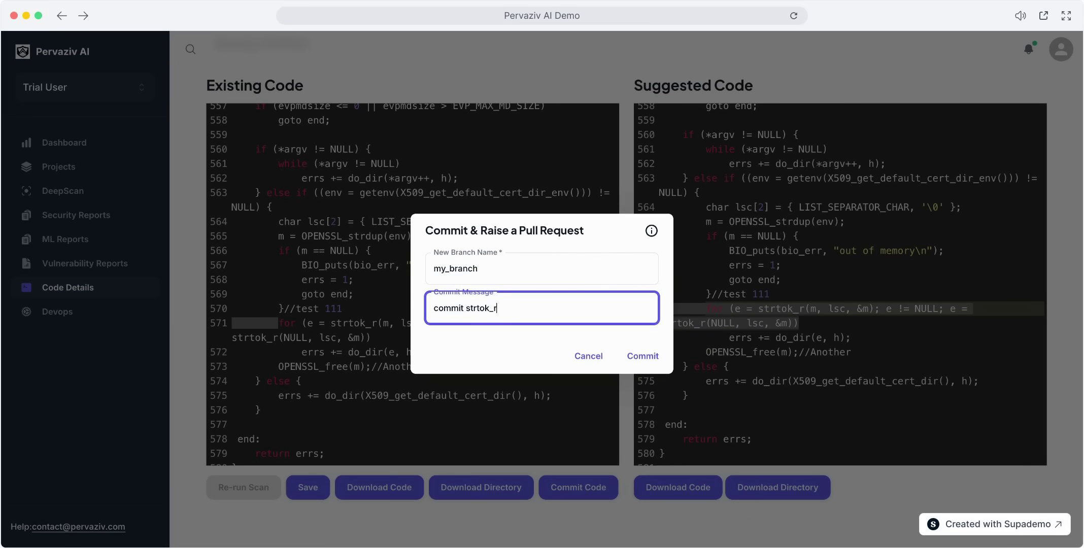
pyautogui.click(642, 358)
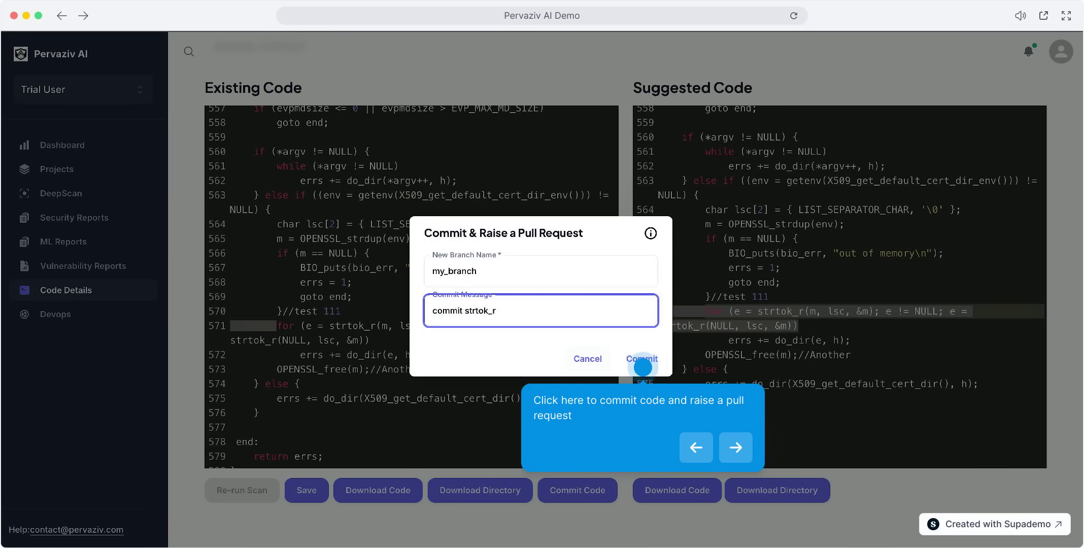
pyautogui.click(642, 358)
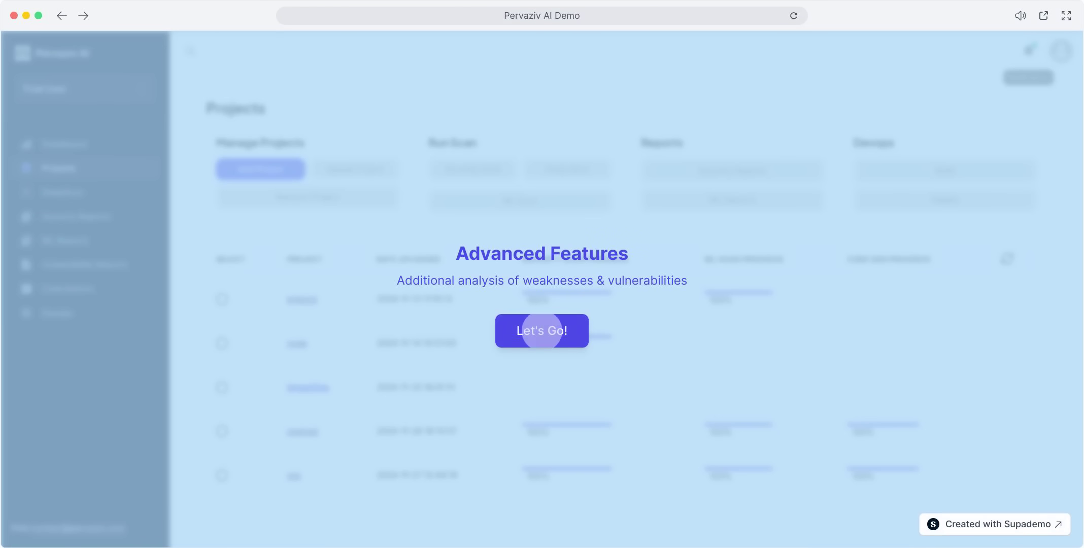
# Start the advanced walkthrough and review the notifications log of scan and code generation events.
pyautogui.click(541, 331)
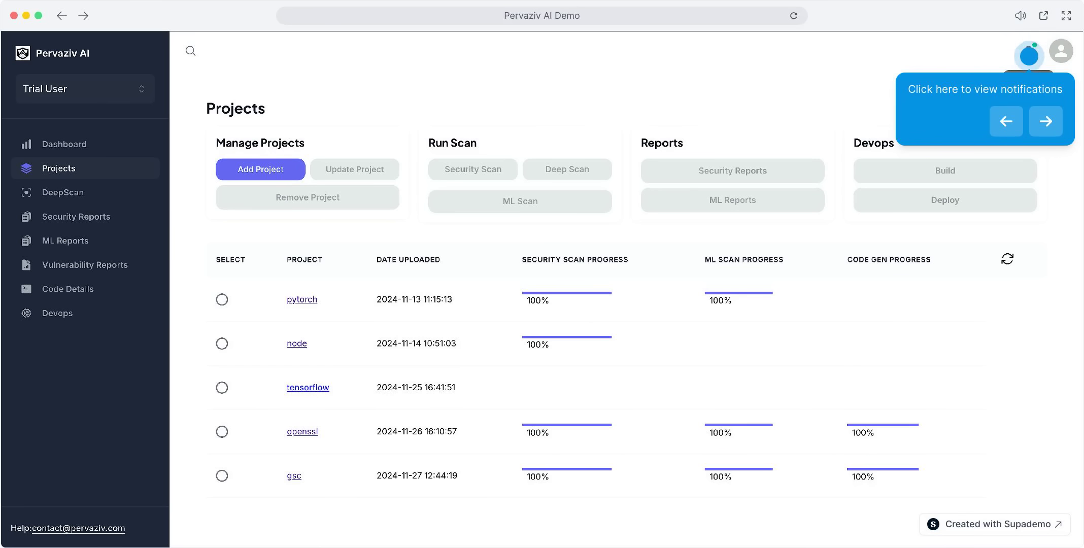
pyautogui.click(1027, 52)
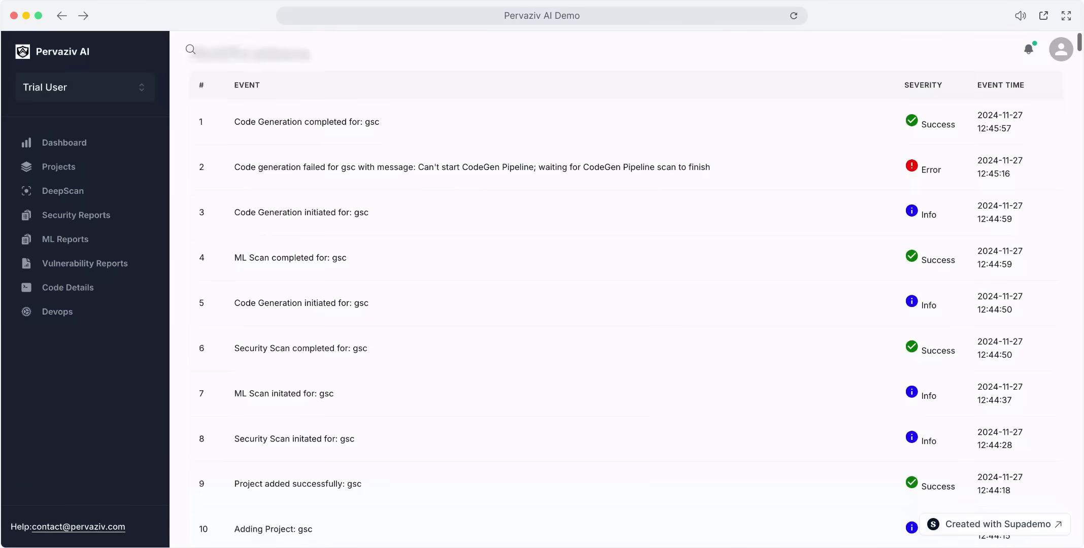
pyautogui.scroll(-3)
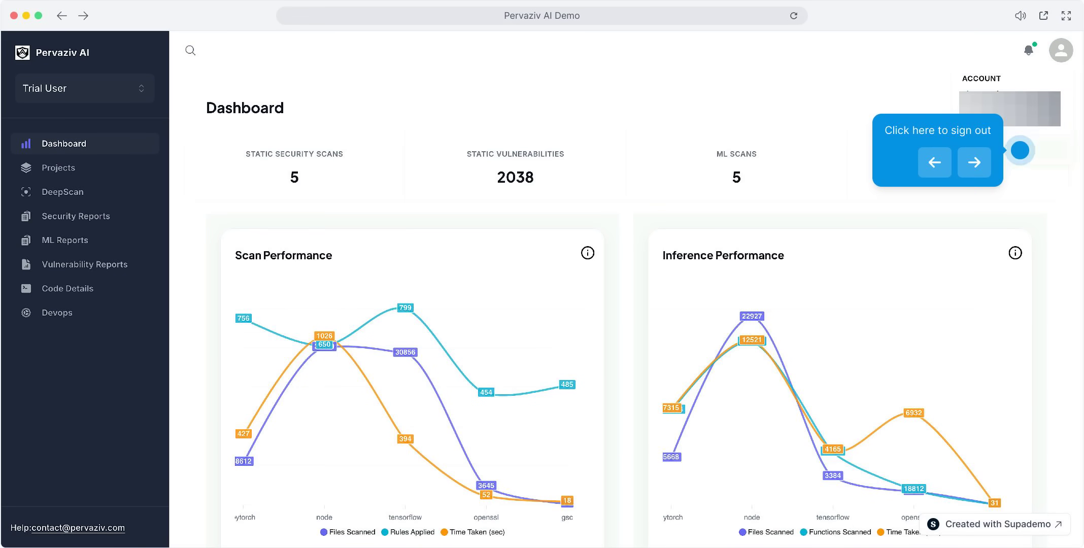
# Sign out of the account, landing on the console login page.
pyautogui.click(1020, 150)
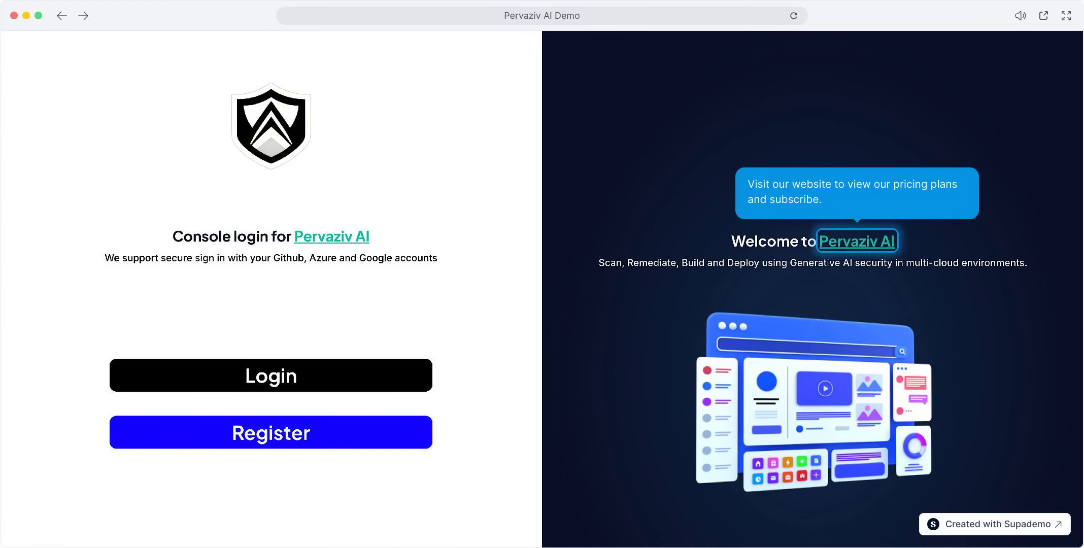